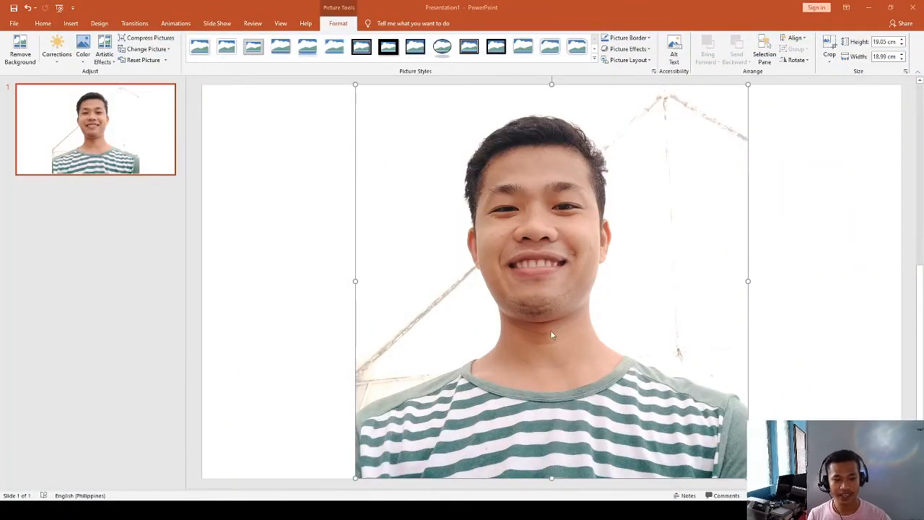
pyautogui.moveTo(284, 283)
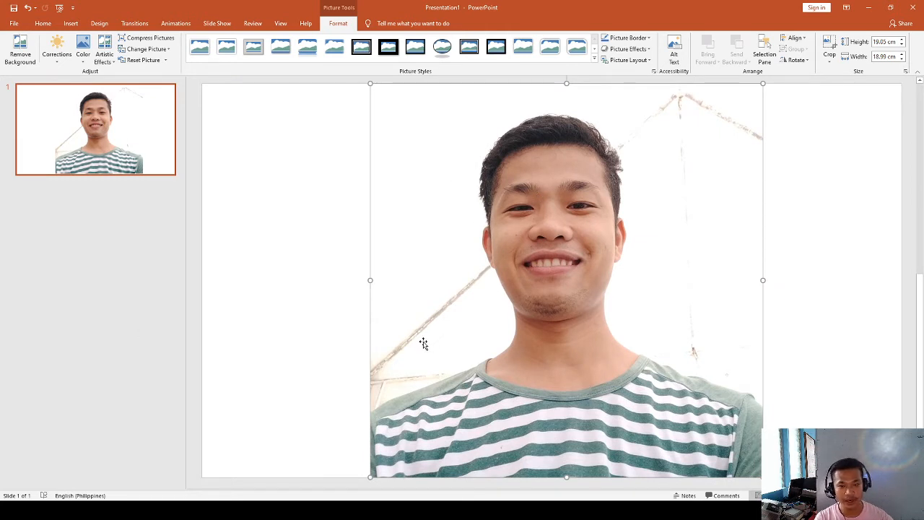
pyautogui.moveTo(627, 141)
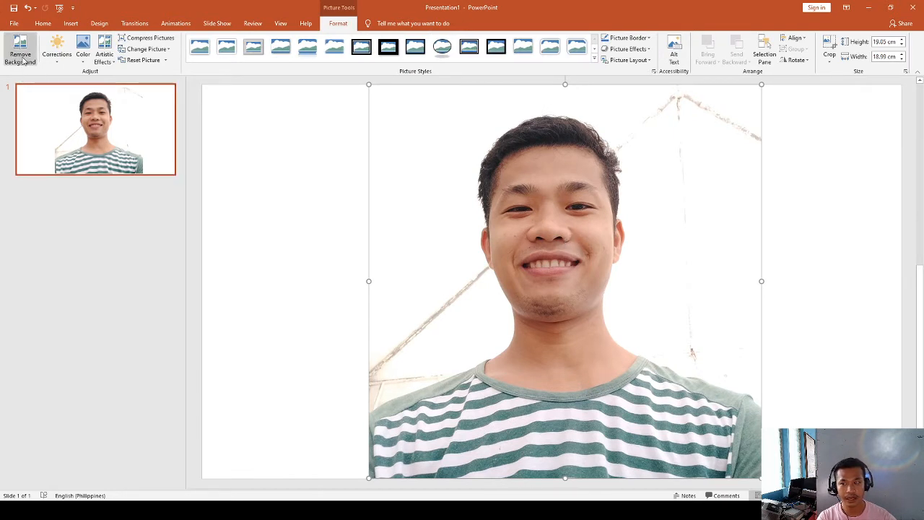
# Step: Start Remove Background on the selected portrait photo
pyautogui.click(20, 56)
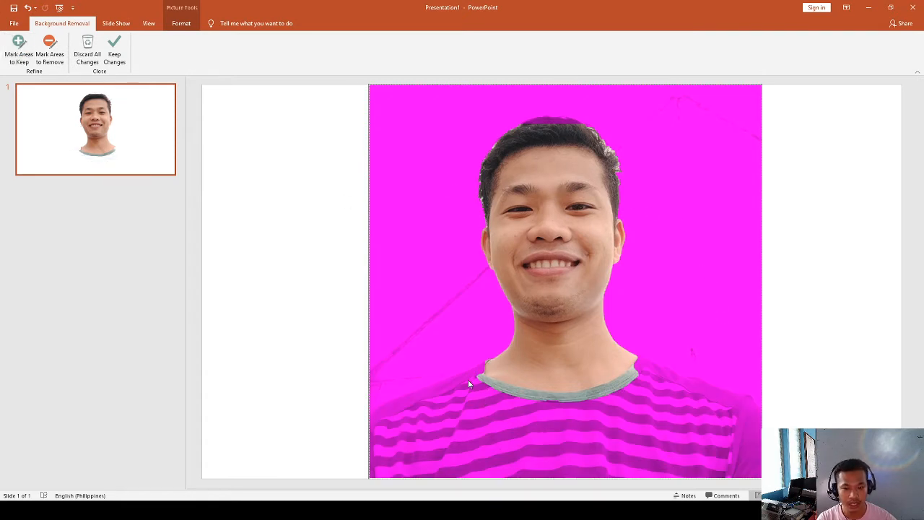
pyautogui.moveTo(497, 428)
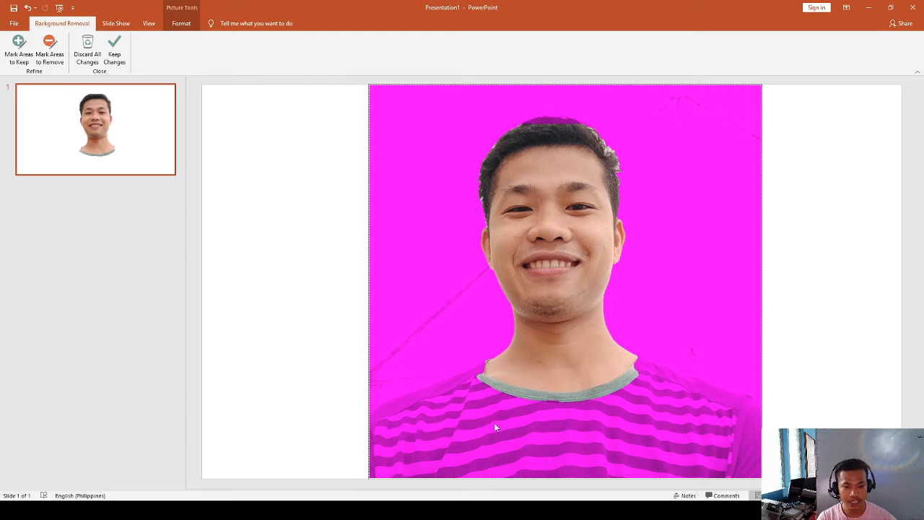
pyautogui.moveTo(458, 405)
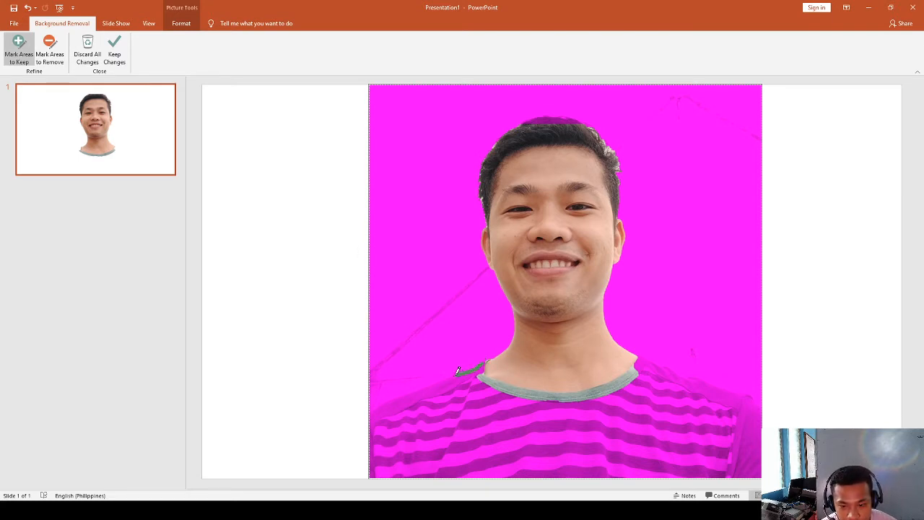
# Step: Mark the striped shirt as an area to keep with strokes across it
pyautogui.moveTo(459, 370); pyautogui.dragTo(406, 393)
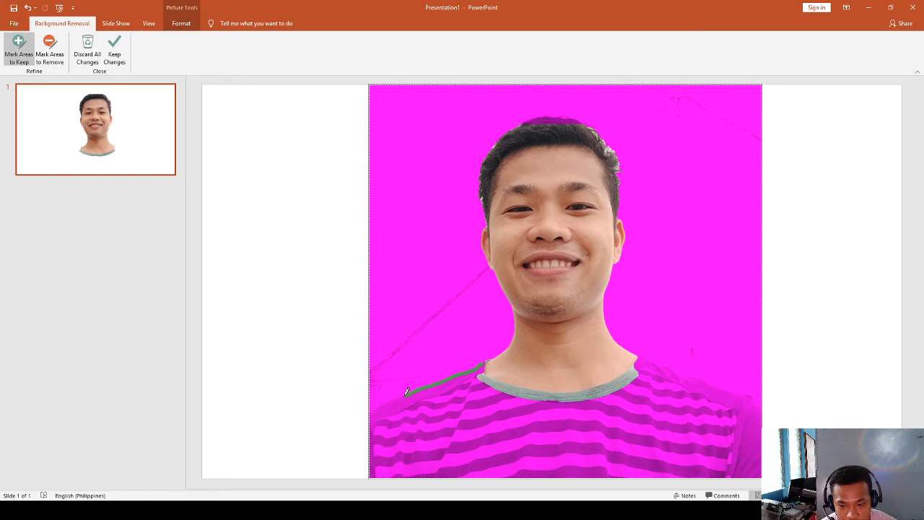
pyautogui.moveTo(476, 369); pyautogui.dragTo(373, 404)
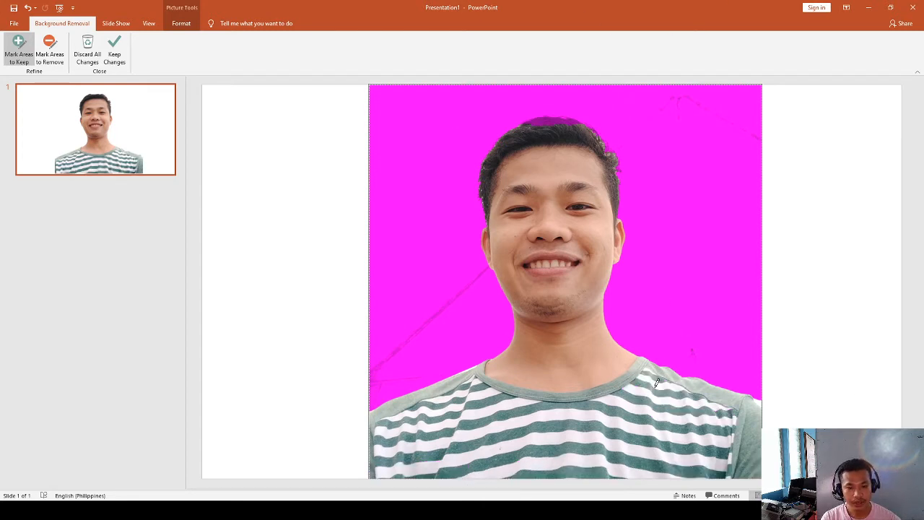
pyautogui.moveTo(757, 396)
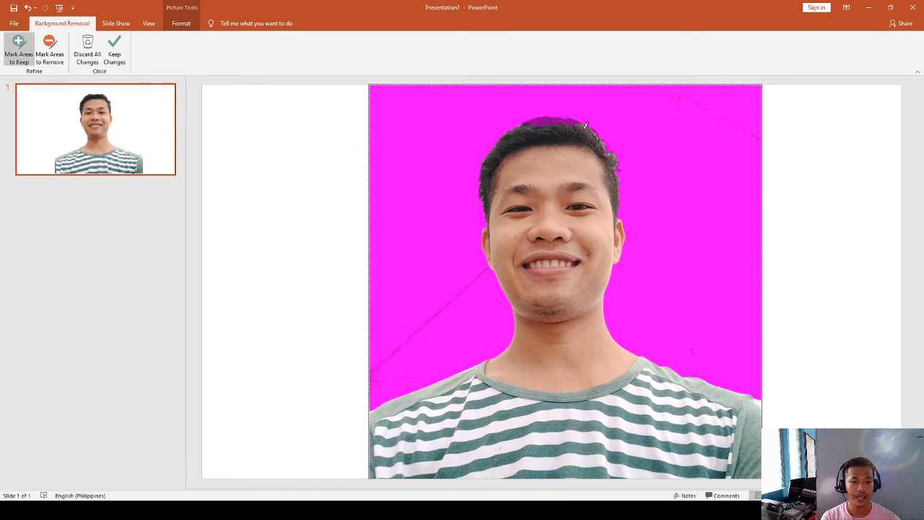
pyautogui.moveTo(578, 115)
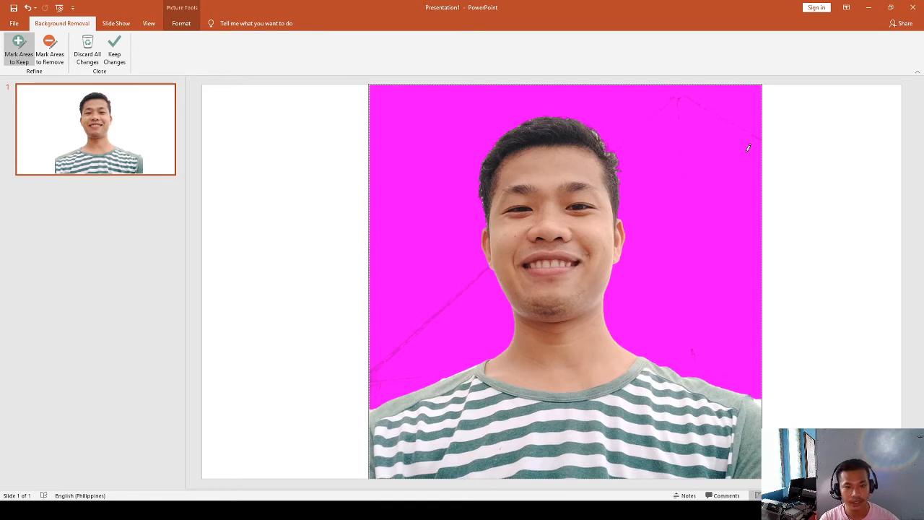
pyautogui.moveTo(598, 136)
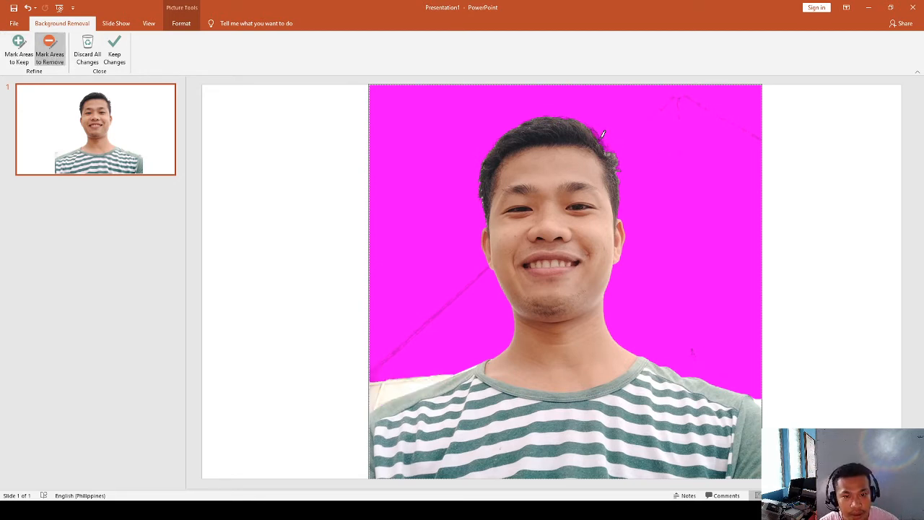
pyautogui.moveTo(615, 151)
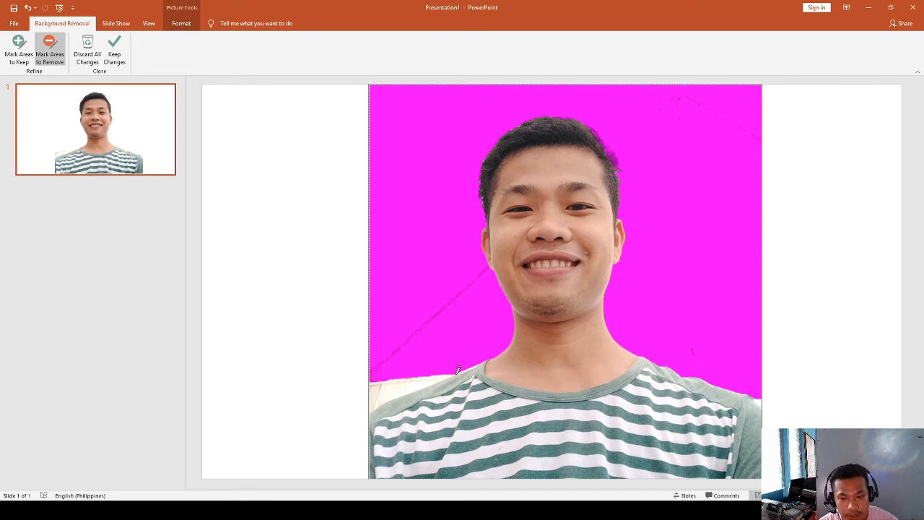
# Step: Mark the leftover backdrop patch beside the left shoulder for removal
pyautogui.moveTo(459, 368); pyautogui.dragTo(378, 403)
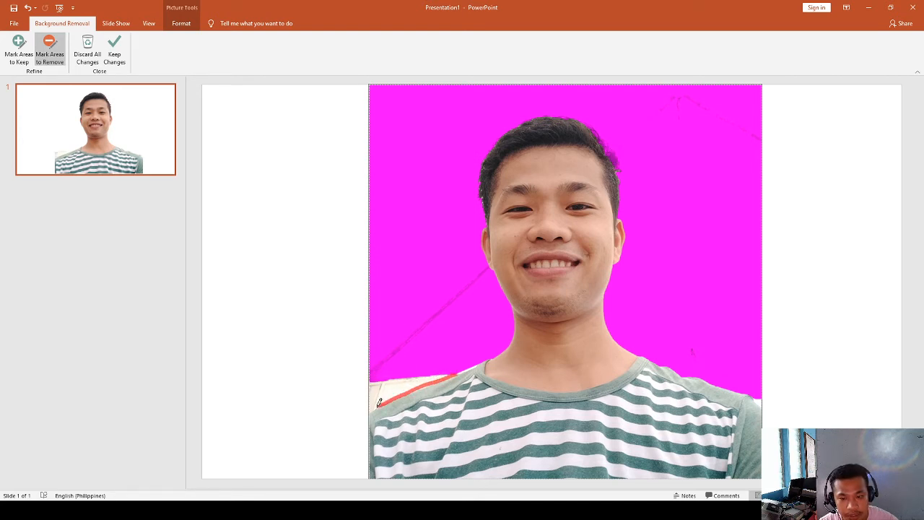
pyautogui.moveTo(376, 402); pyautogui.dragTo(455, 368)
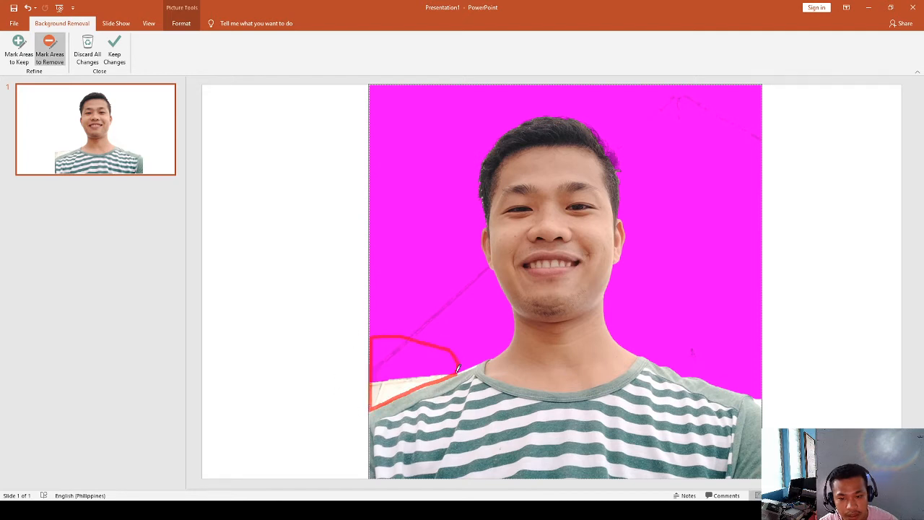
pyautogui.click(445, 377)
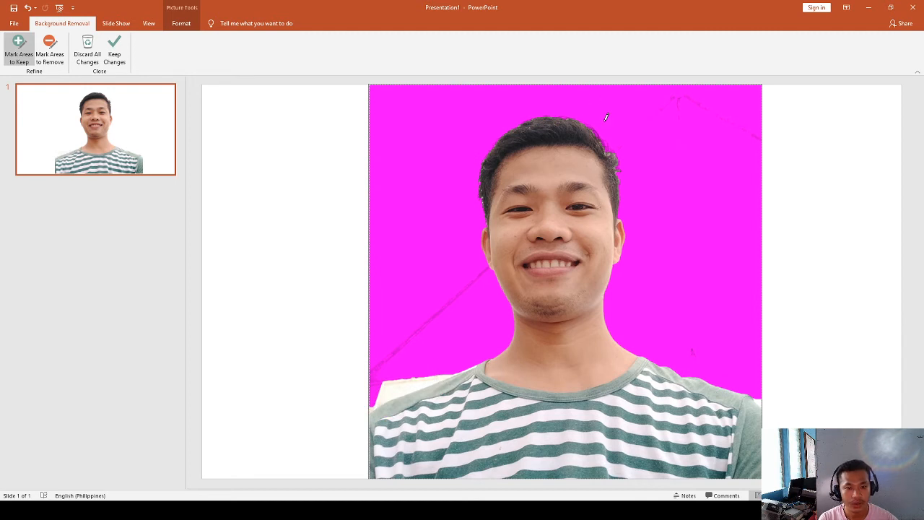
pyautogui.moveTo(604, 134)
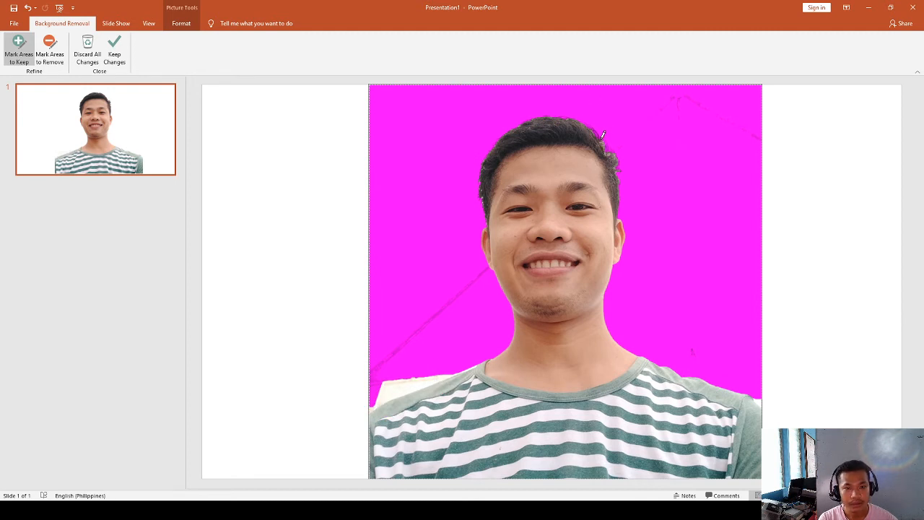
pyautogui.moveTo(595, 127)
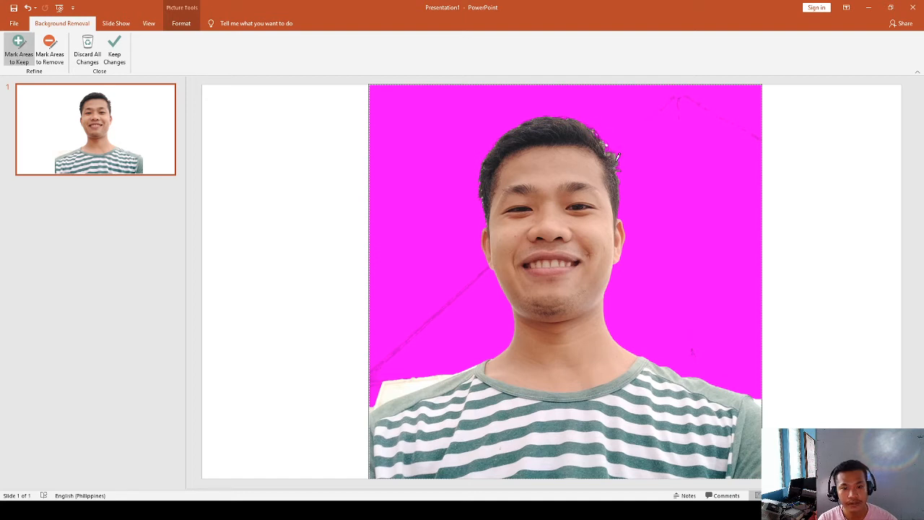
pyautogui.moveTo(454, 390)
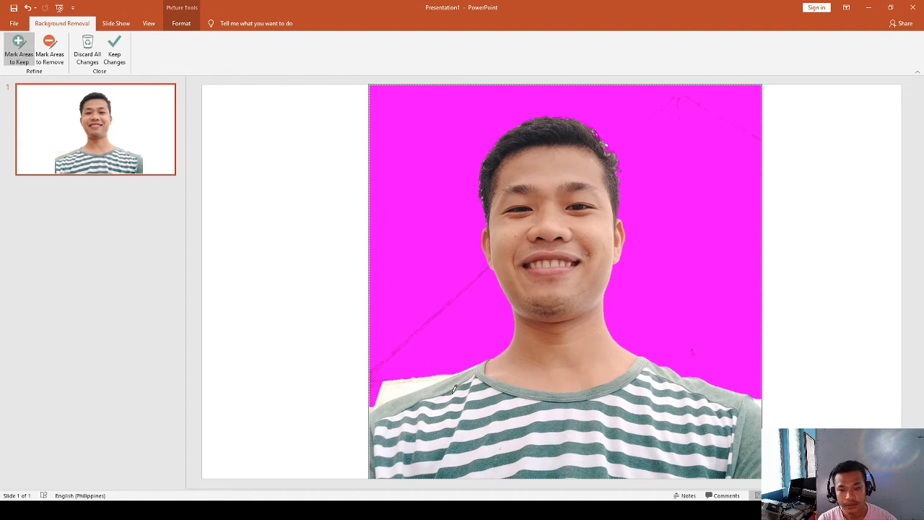
# Step: Remove the lower-left leftover patch and keep changes, leaving the person on white
pyautogui.click(49, 50)
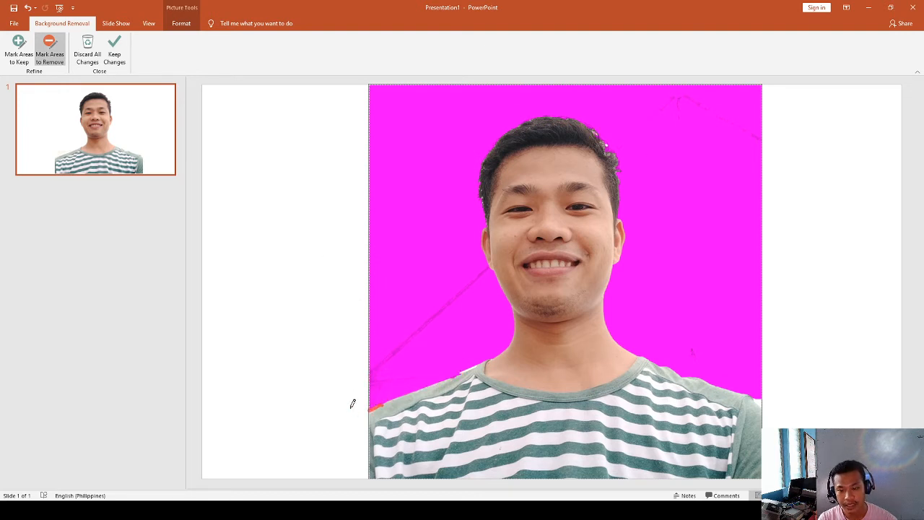
pyautogui.click(377, 392)
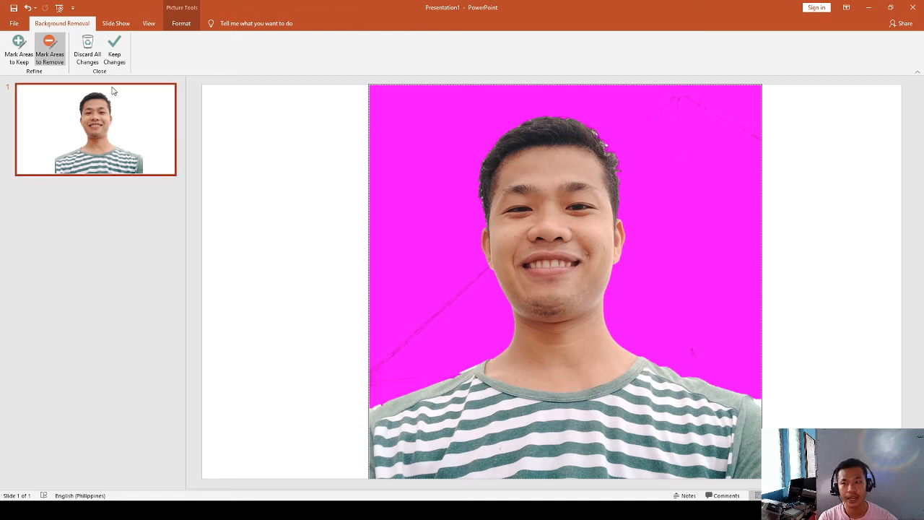
pyautogui.click(116, 44)
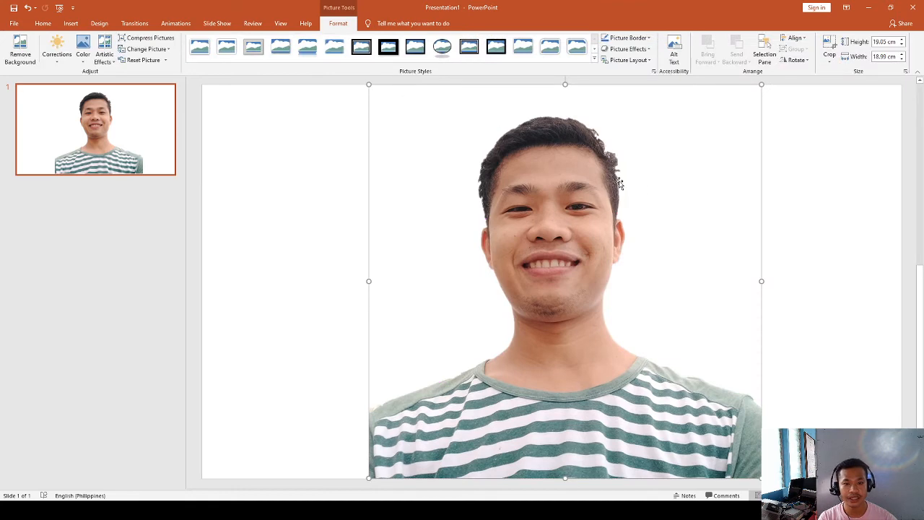